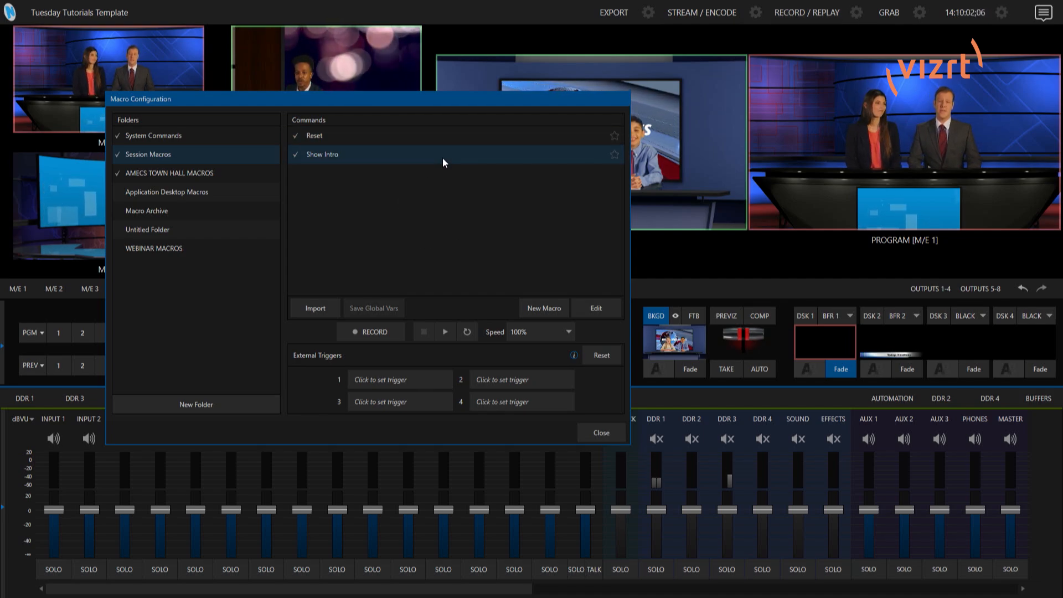
pyautogui.moveTo(423, 357)
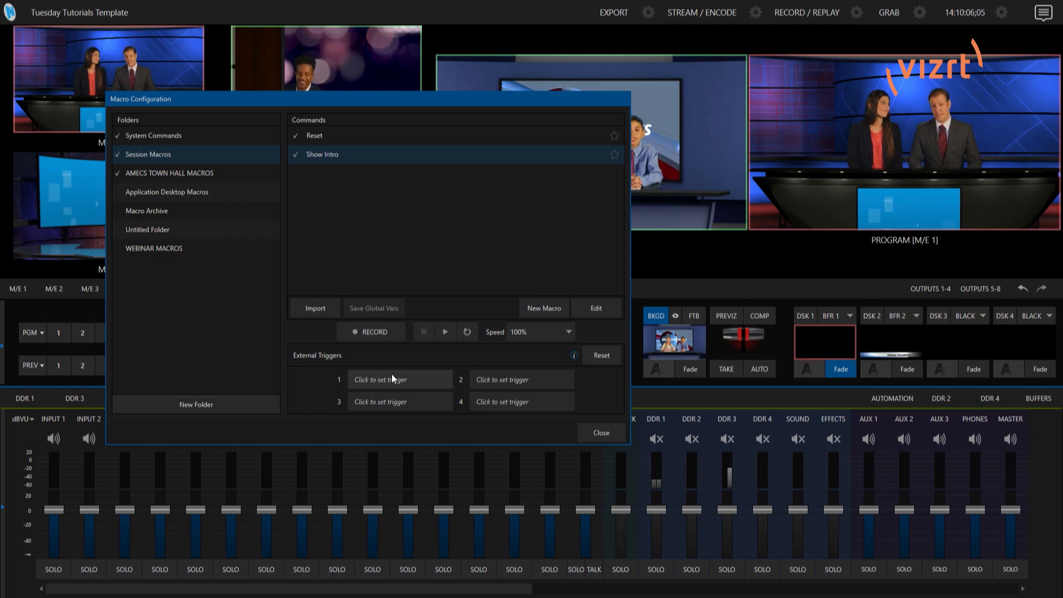
# Step: Set the Show Intro macro's external trigger slot 1 to Listening for a control-surface button
pyautogui.click(400, 379)
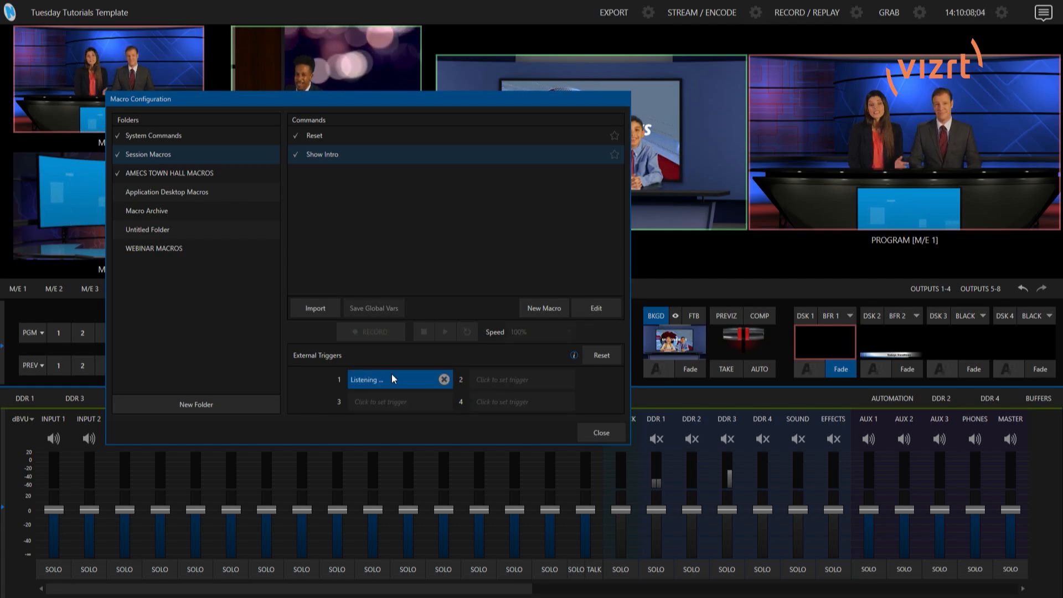